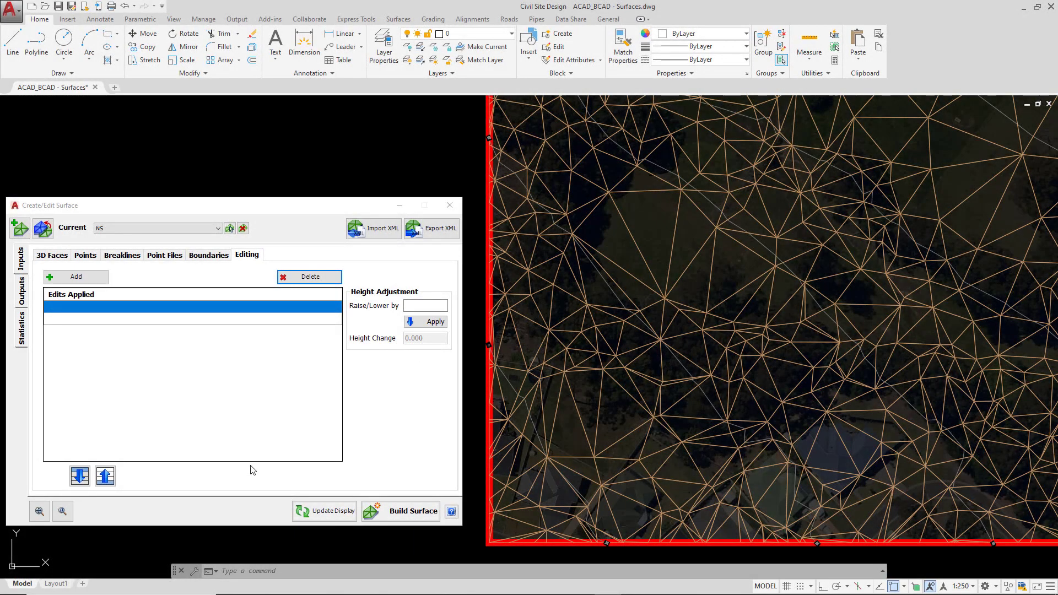
mouse_move(301, 394)
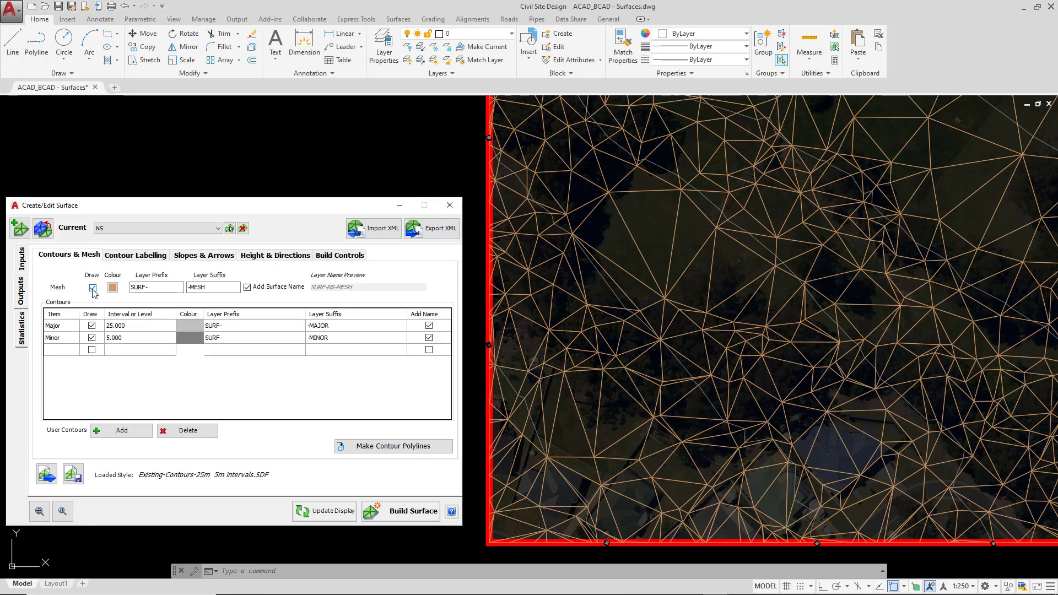
- Untick Mesh Draw for surface NS so only contours remain over the aerial image
left_click(93, 290)
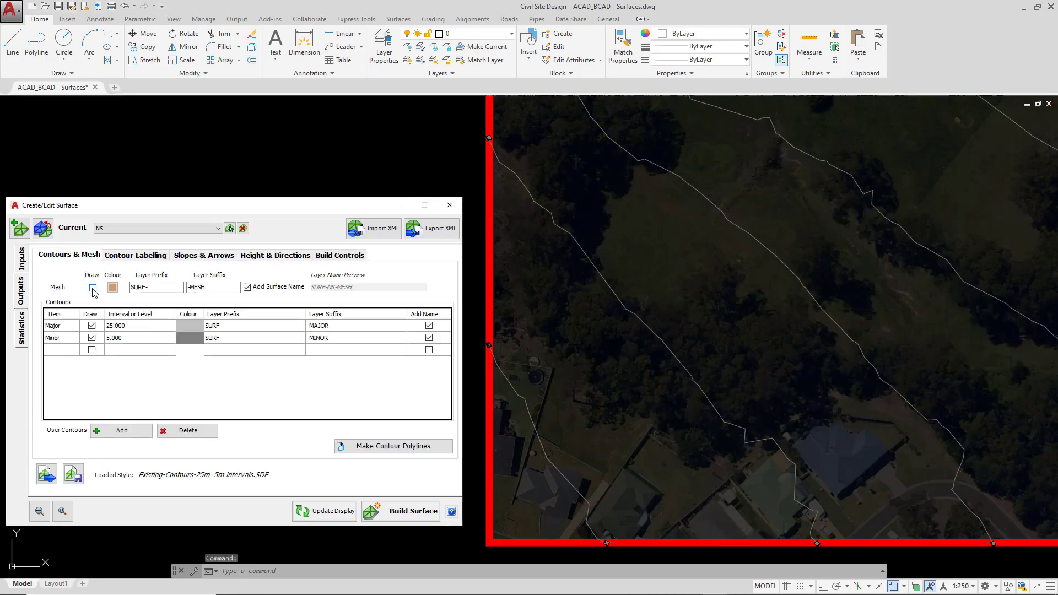
left_click(92, 286)
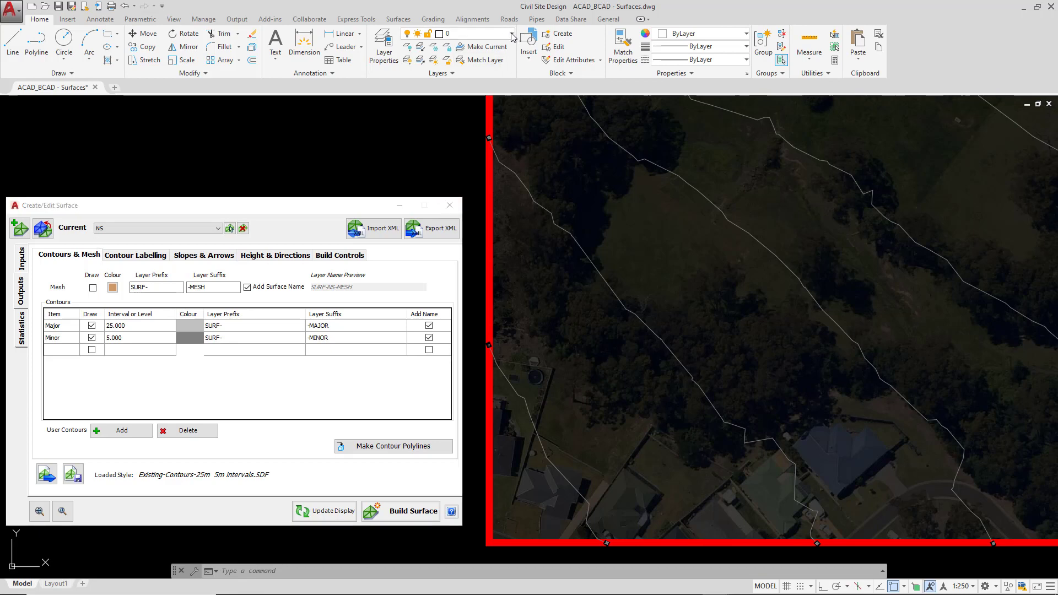
- Show the drawing's layer list to reach the _CSD-Site_Boundary layer
left_click(499, 34)
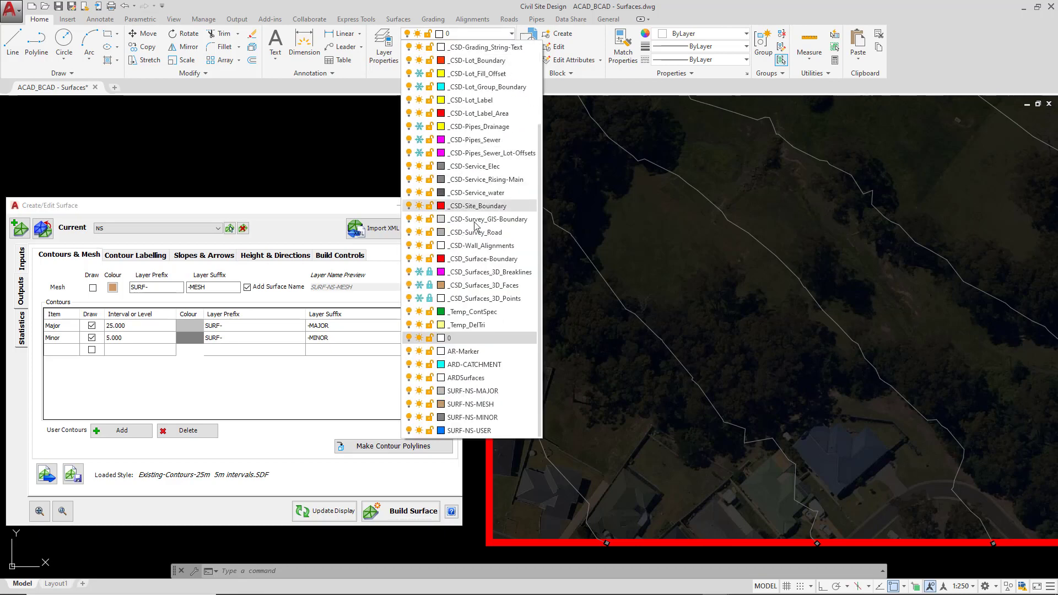
mouse_move(410, 262)
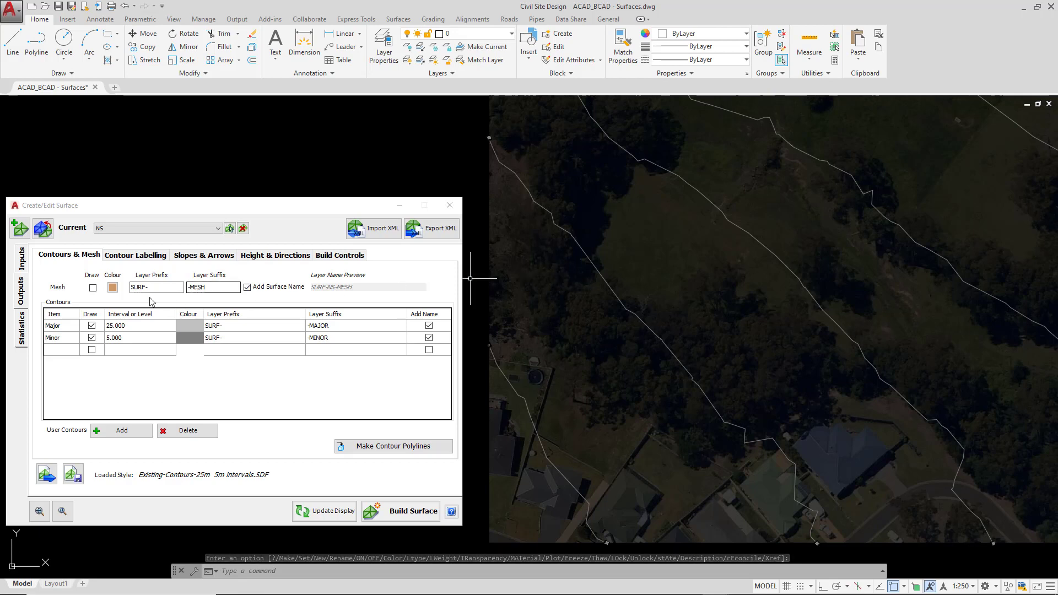
- Update statistics for surface NS and review heights 8.973–47.186, slope 23.79%, 13,483 triangles, 7,714 points
left_click(20, 321)
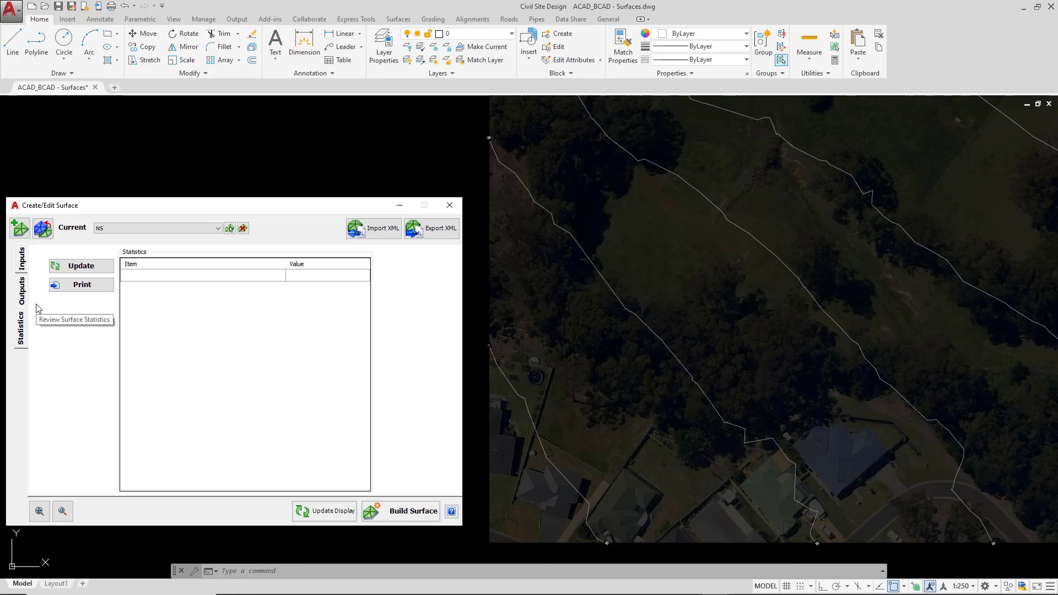
left_click(81, 266)
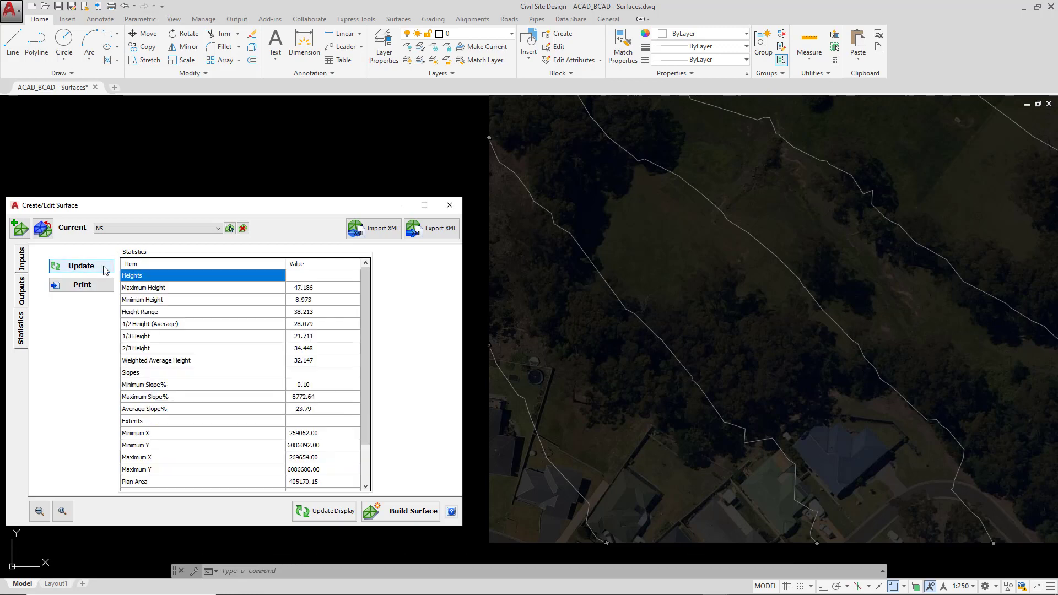
scroll("down", 3)
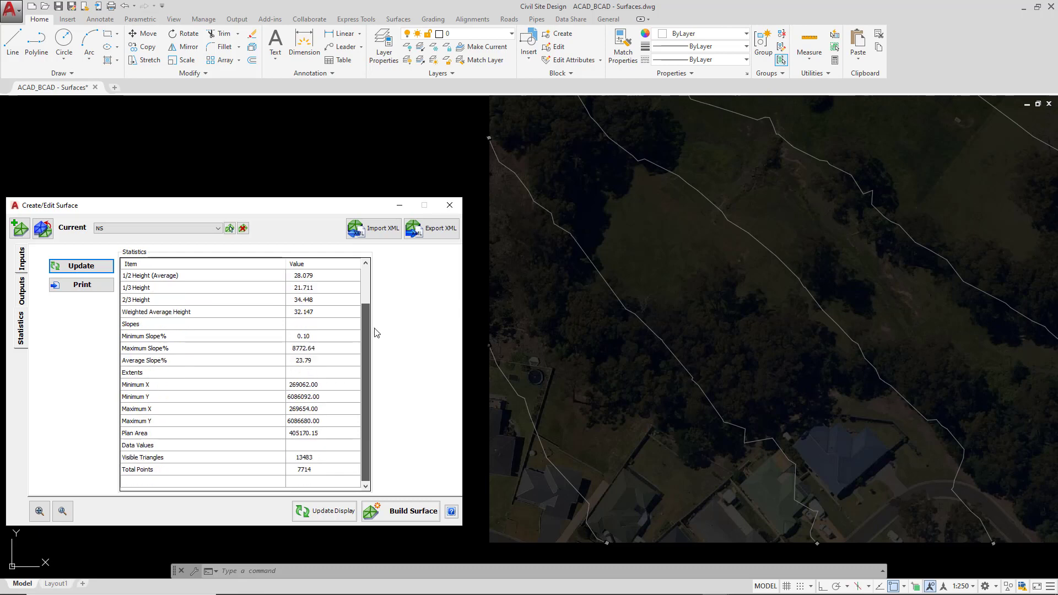
scroll("up", 3)
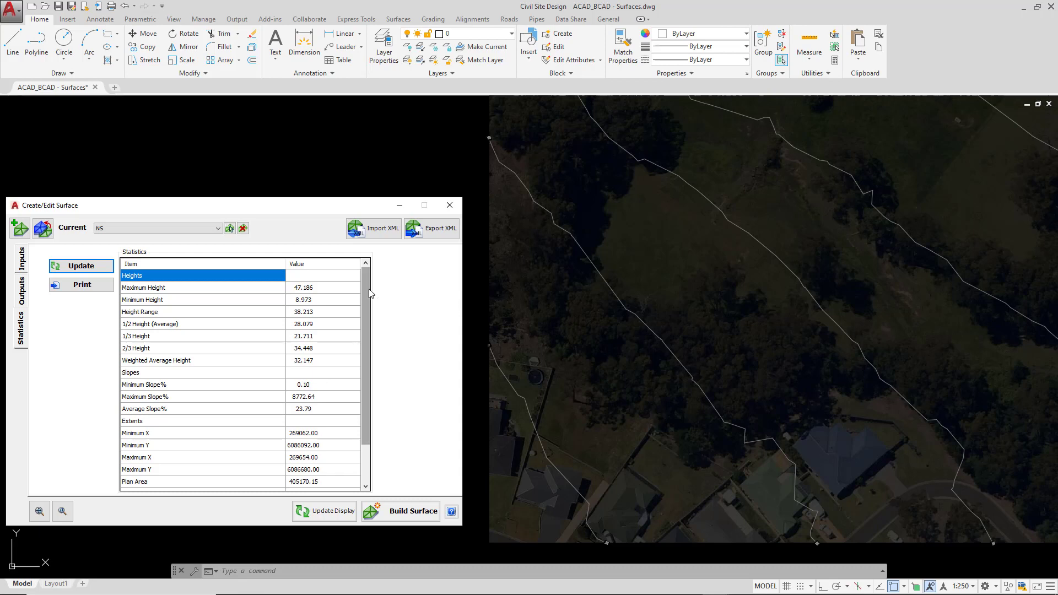
scroll("down", 3)
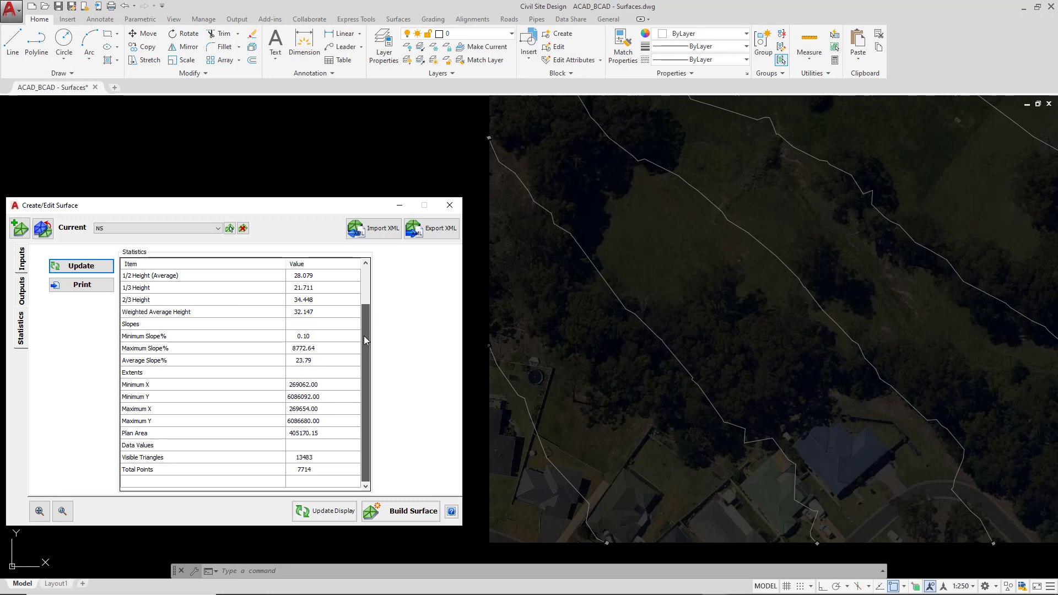
scroll("up", 3)
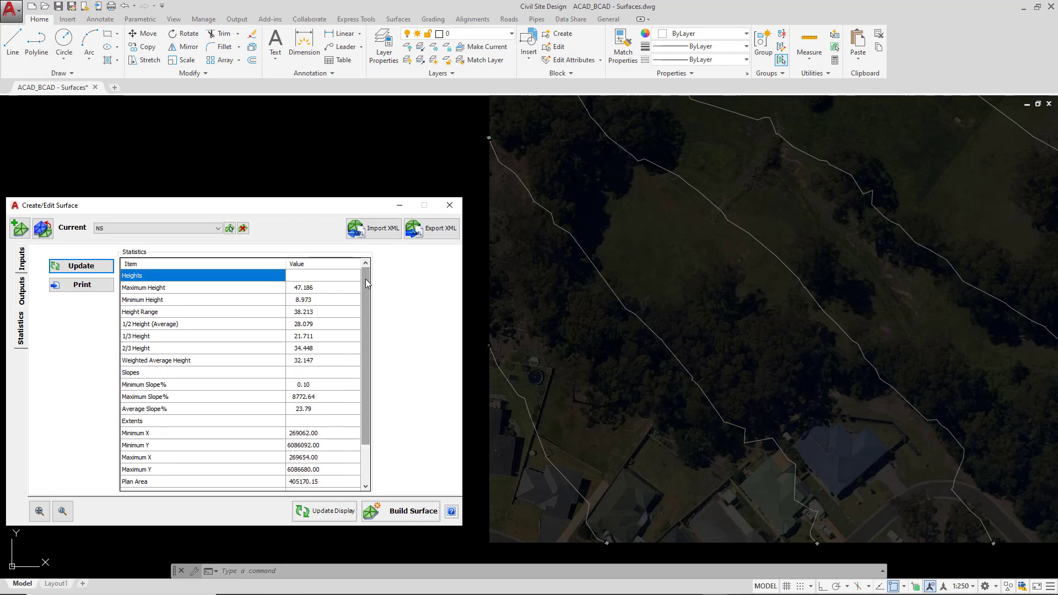
mouse_move(327, 304)
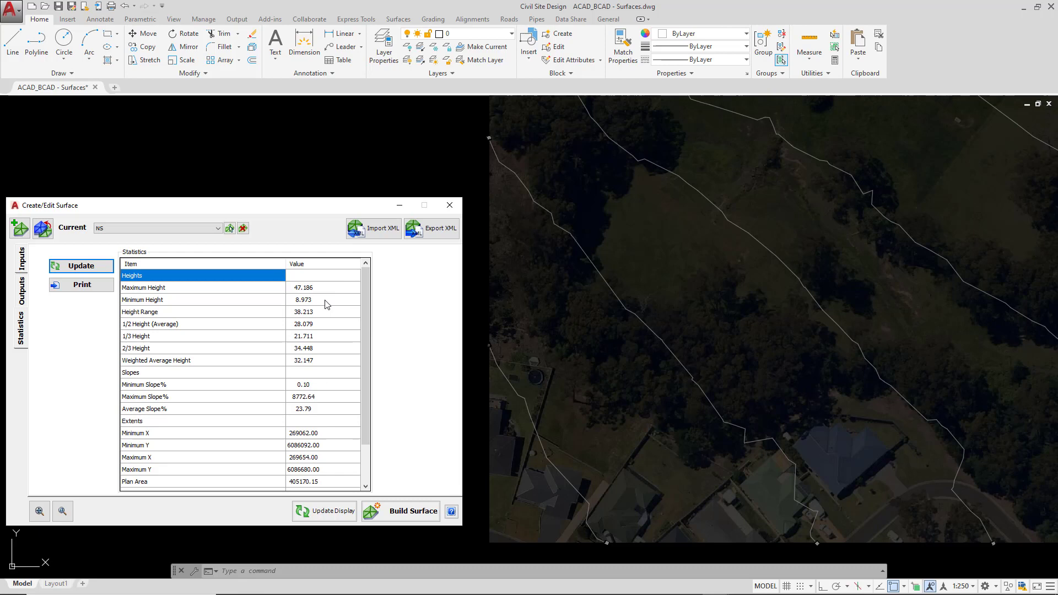
mouse_move(364, 304)
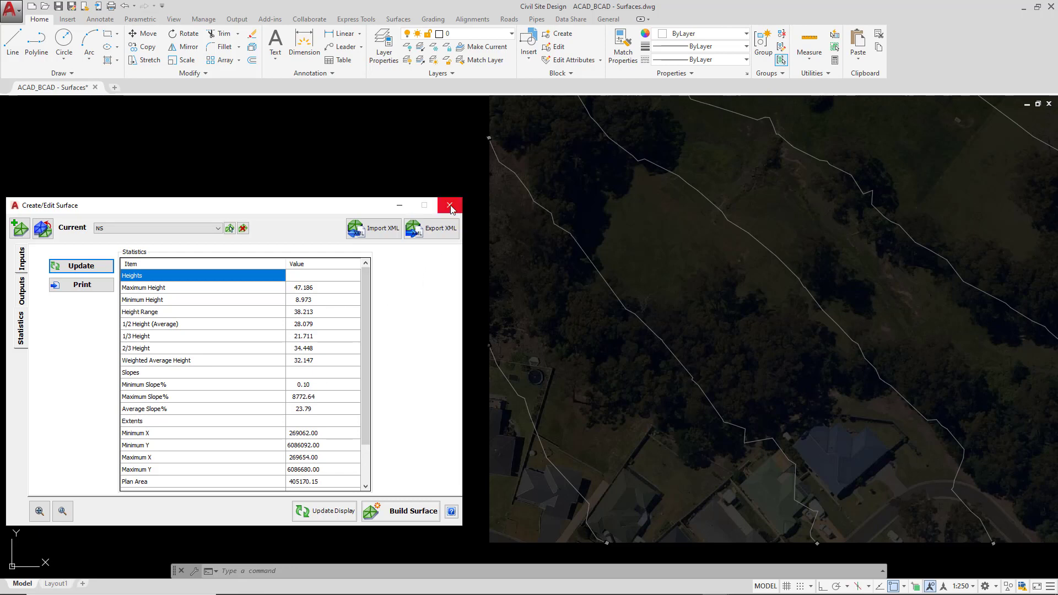
- Close Create/Edit Surface and browse the Surfaces and Roads ribbons for the Enquiry Tool
left_click(449, 206)
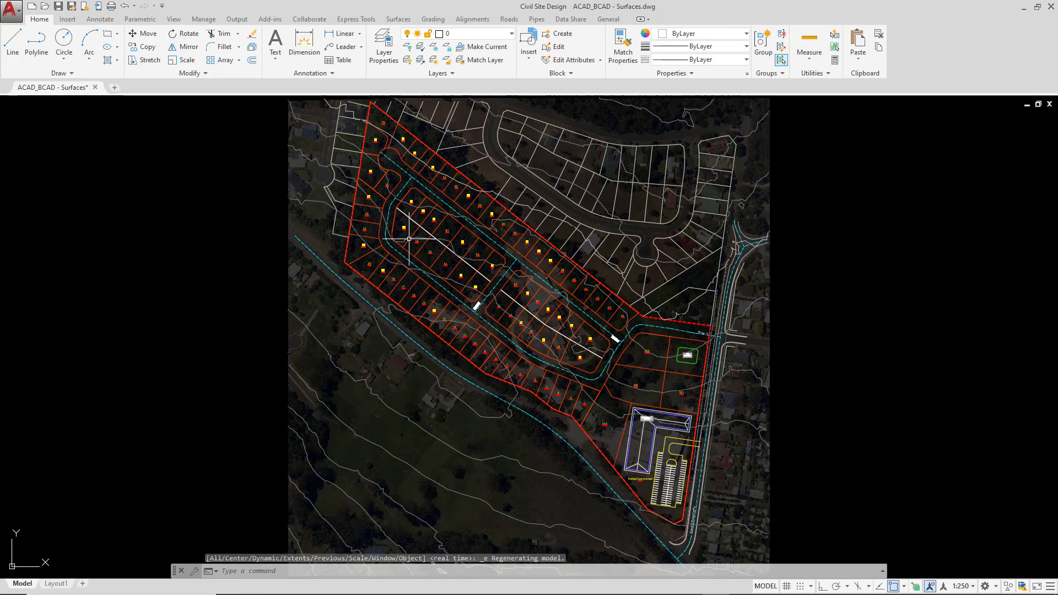
left_click(398, 19)
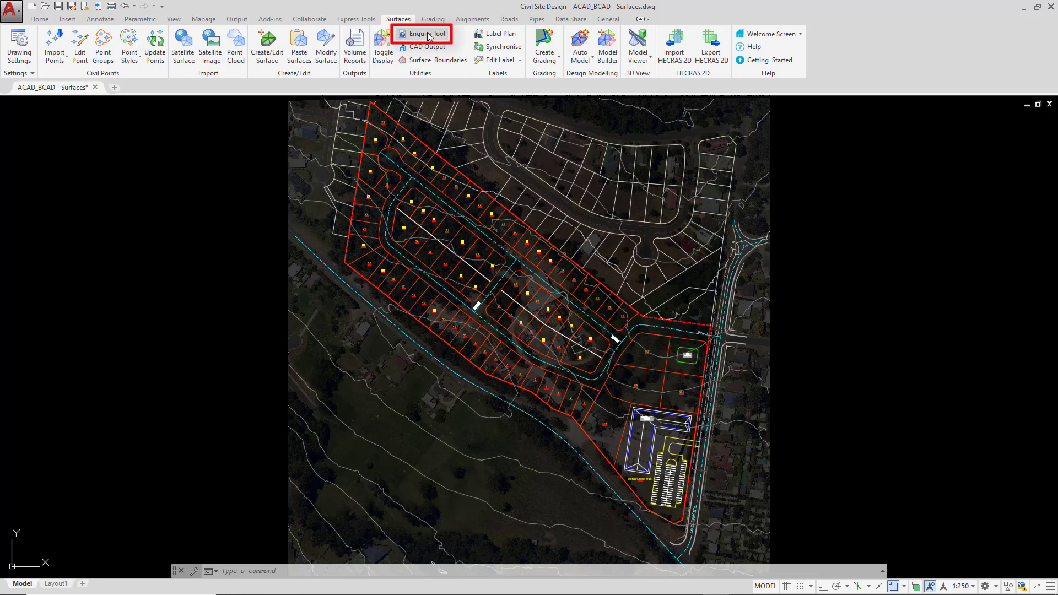
mouse_move(422, 34)
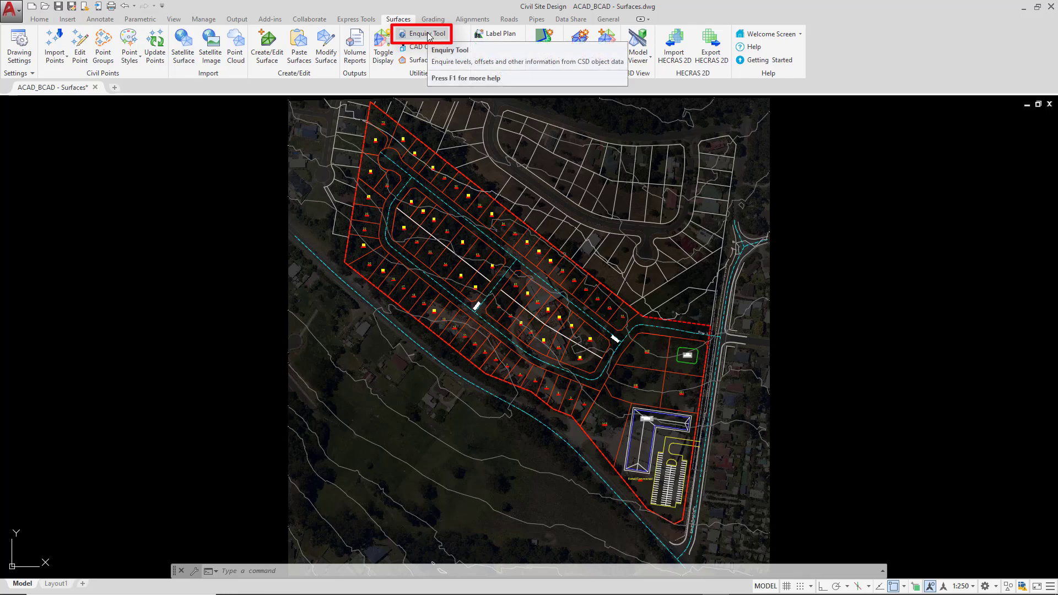
left_click(509, 19)
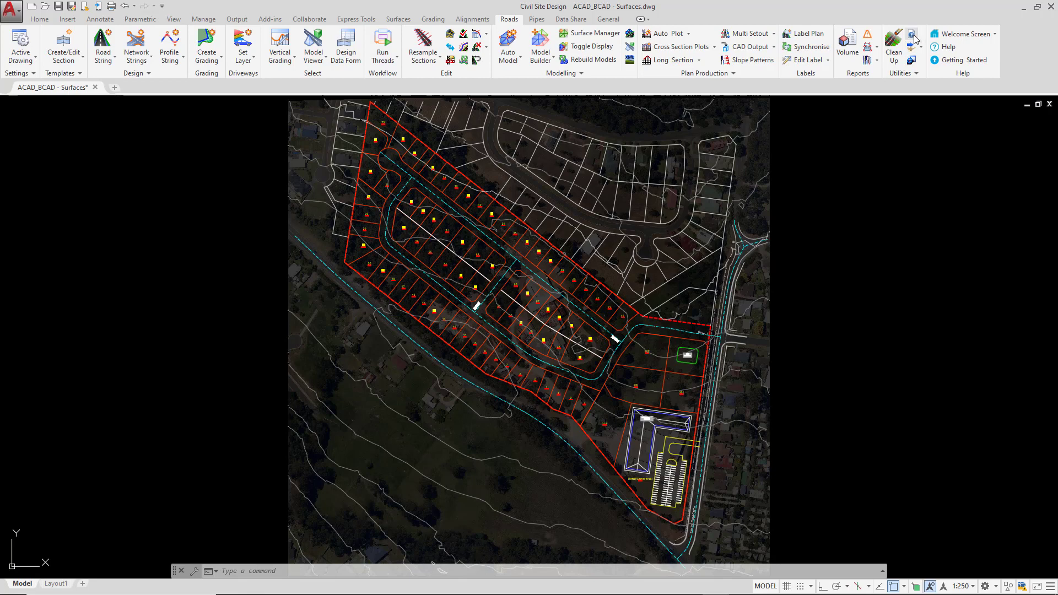
mouse_move(912, 38)
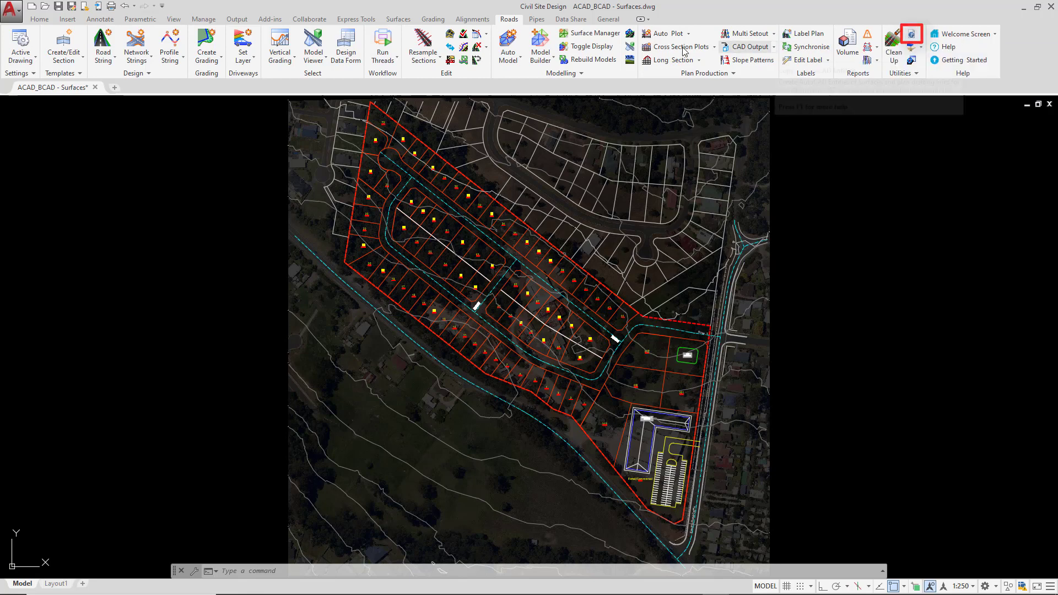
left_click(398, 19)
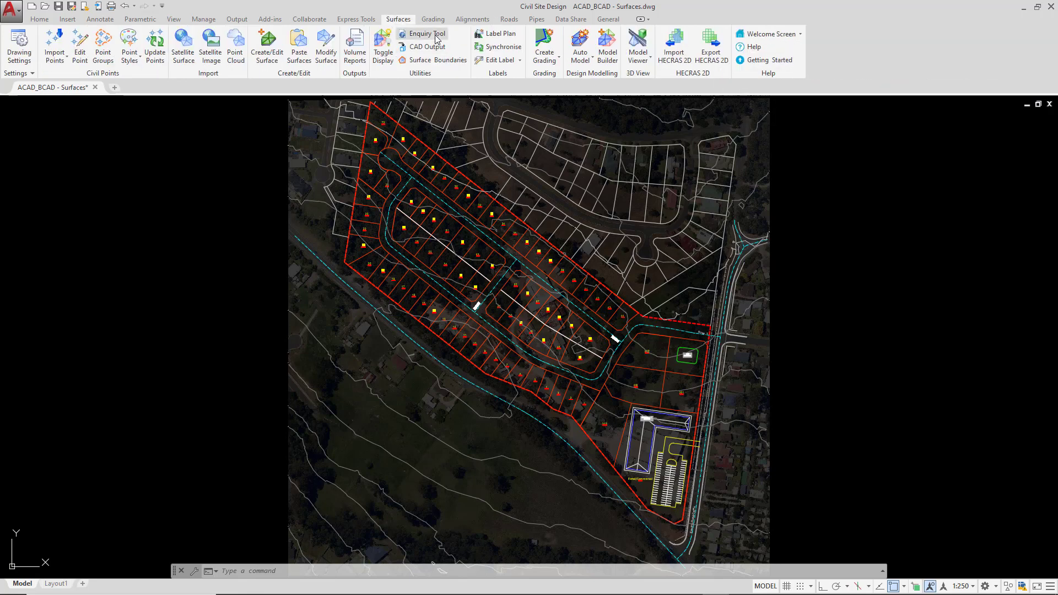
- Run the Enquiry Tool and pick a point in lot 200, reporting surface NS at 29.123
left_click(425, 34)
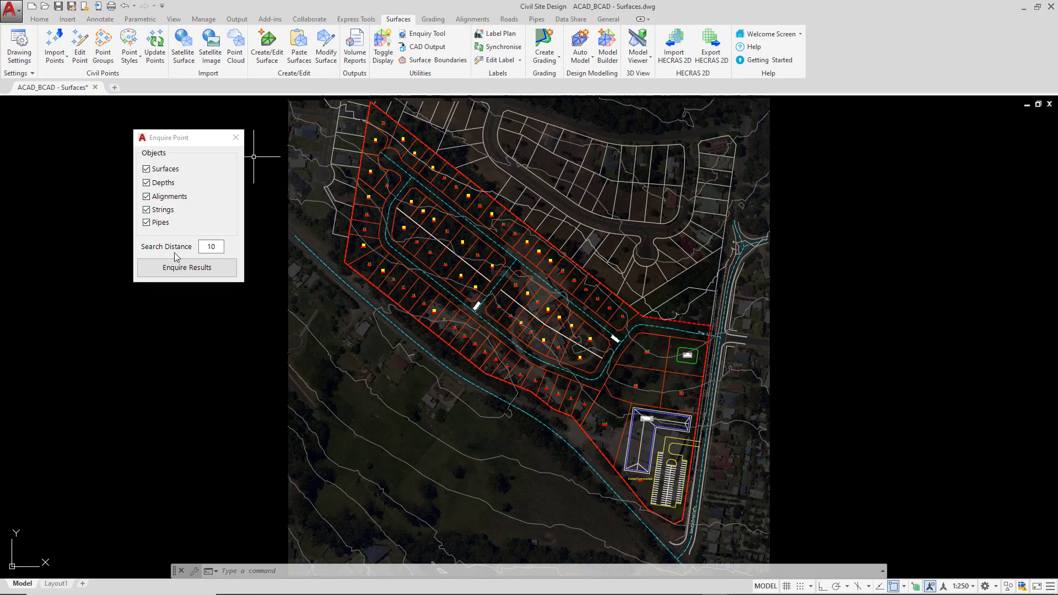
left_click(187, 267)
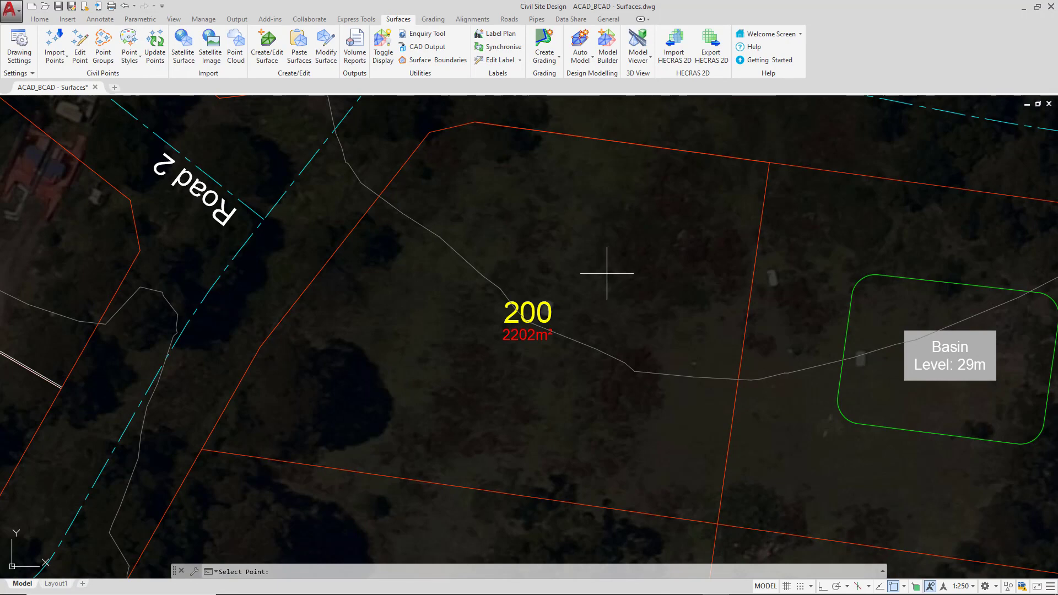
mouse_move(591, 269)
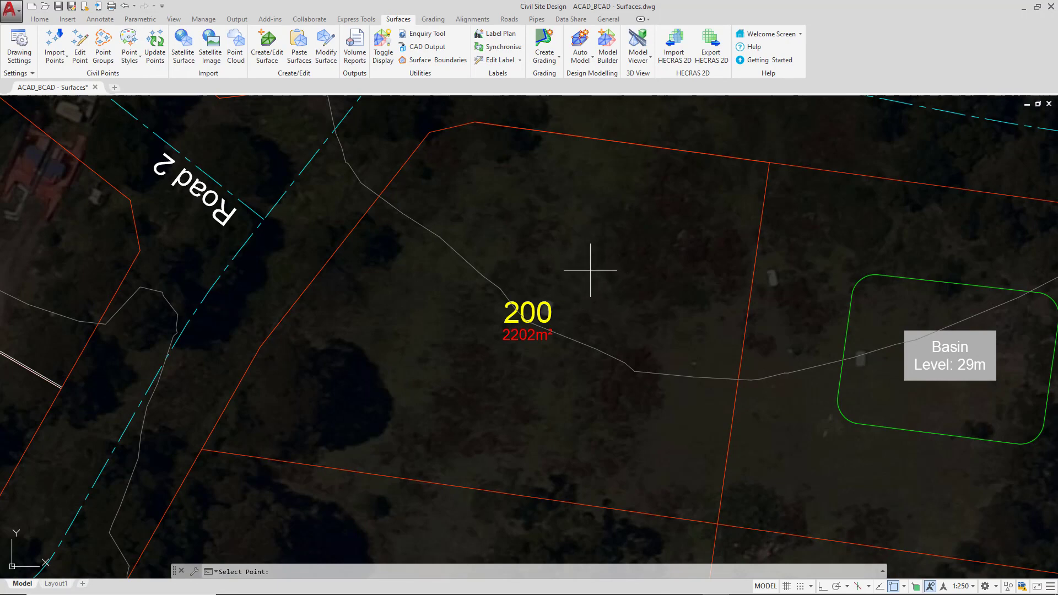
left_click(588, 270)
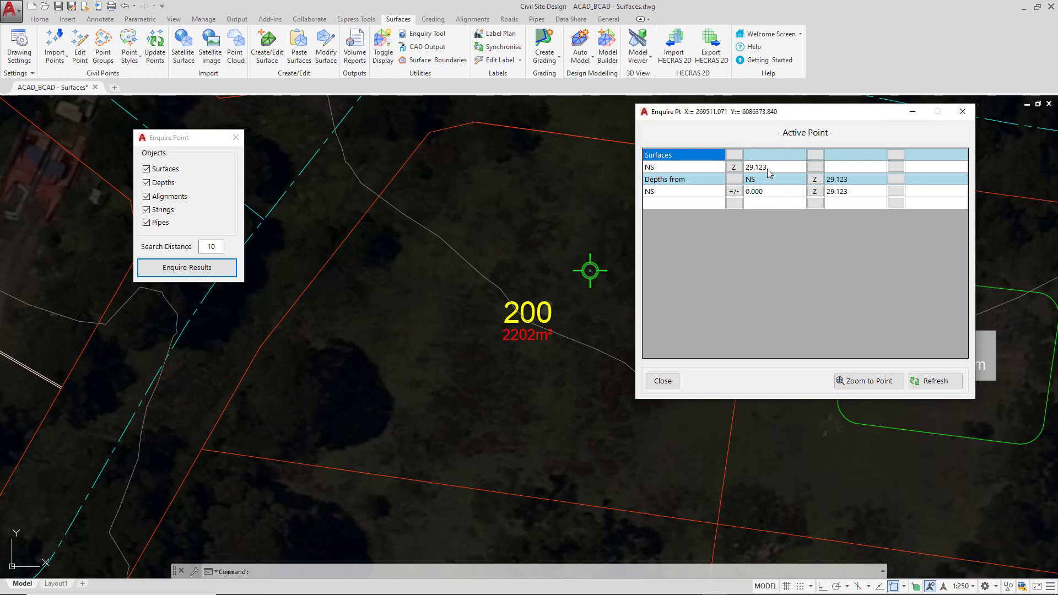
mouse_move(596, 281)
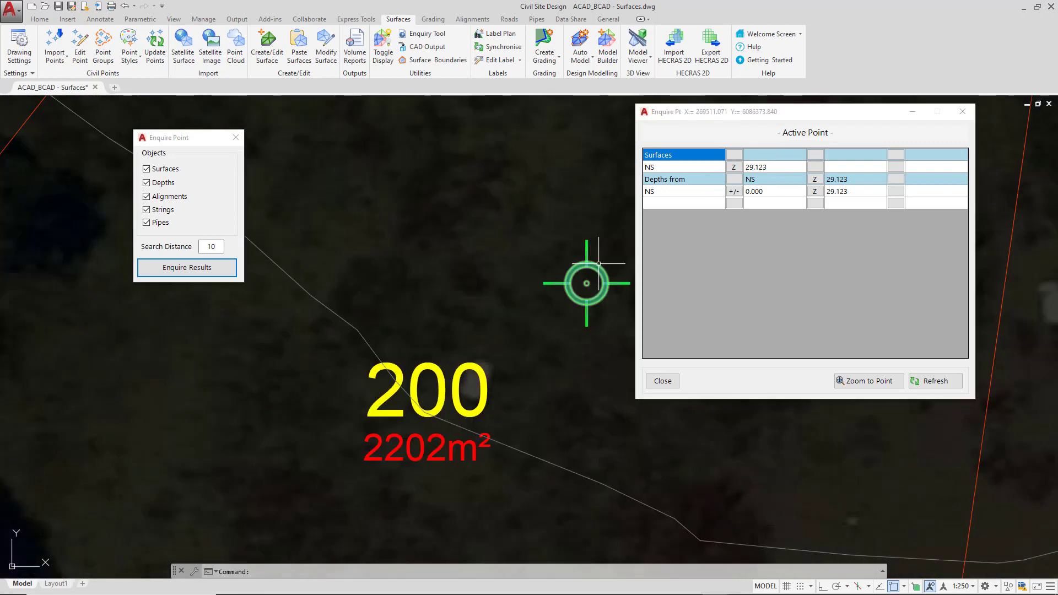
- Grip-move the enquiry marker to lot 200's upper boundary so surface NS reads 28.242
left_click(585, 283)
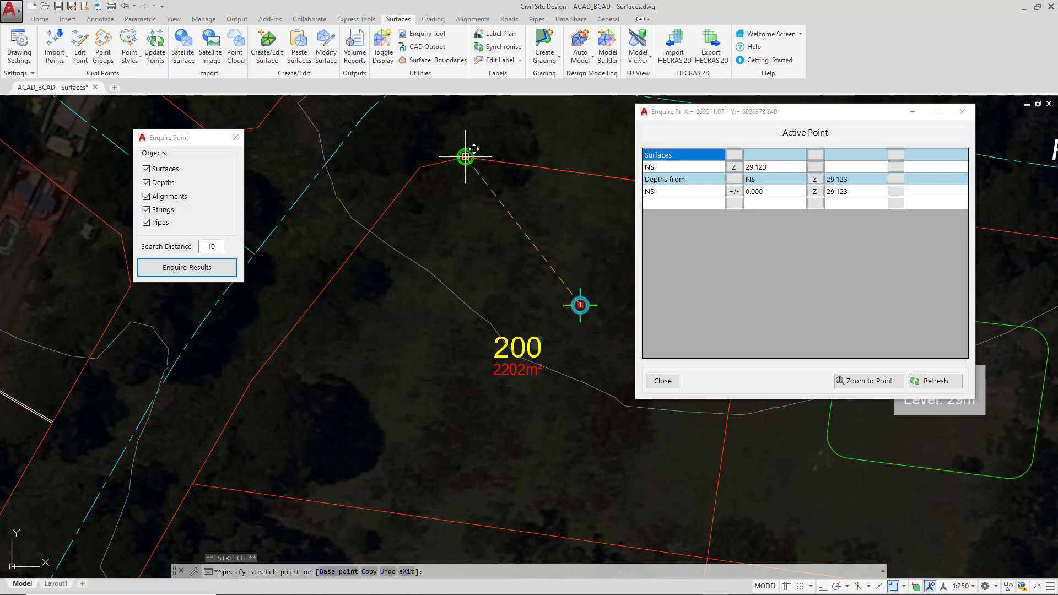
left_click(465, 158)
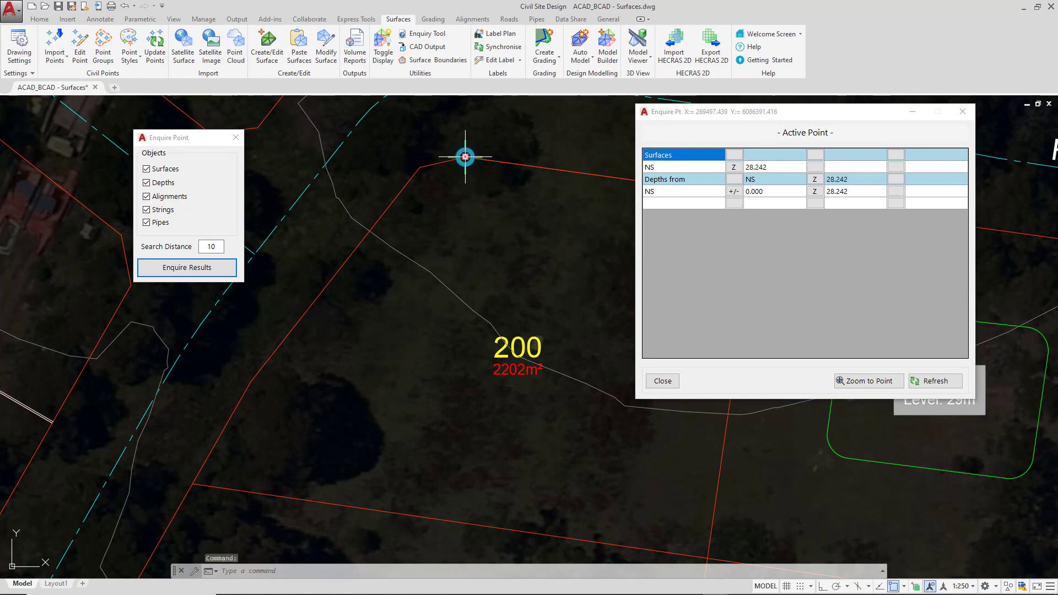
mouse_move(769, 172)
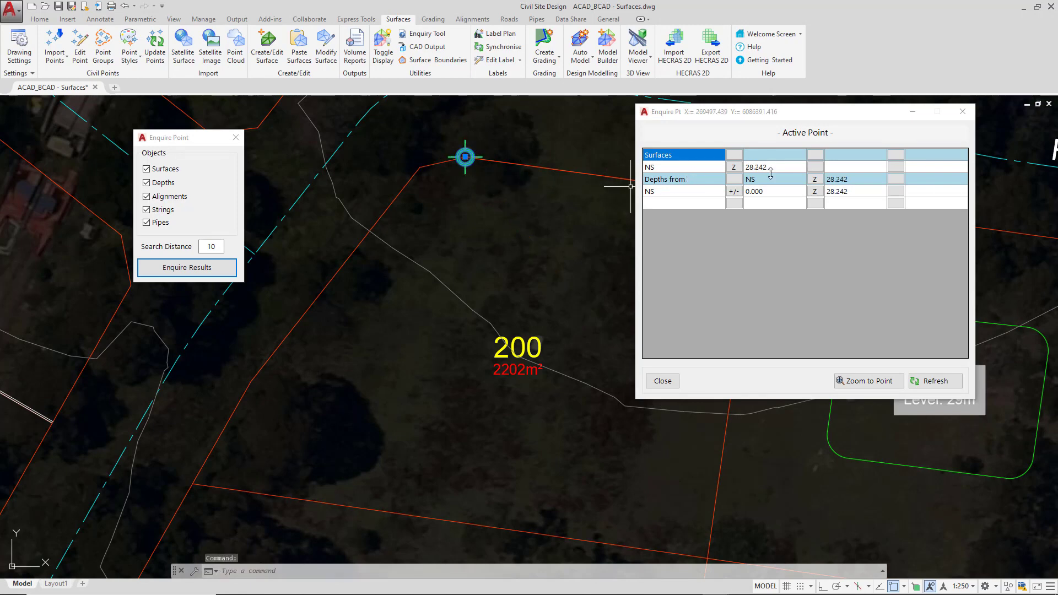